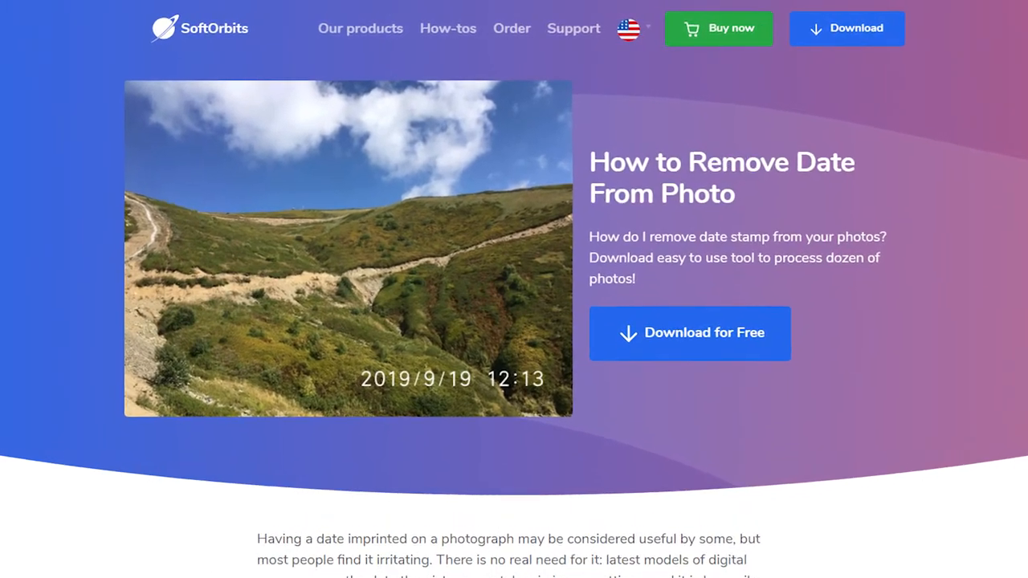
Step: Scroll down the SoftOrbits 'How to Remove Date From Photo' page
scroll("down", 3)
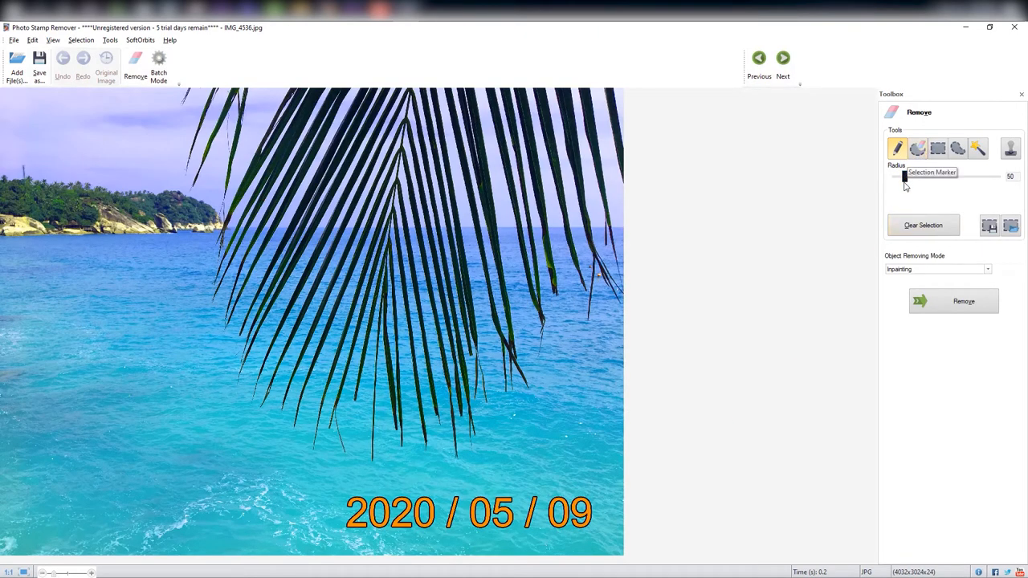
Step: Widen the Selection Marker radius to 259, paint over the date and remove it
left_click_drag(905, 176, 947, 176)
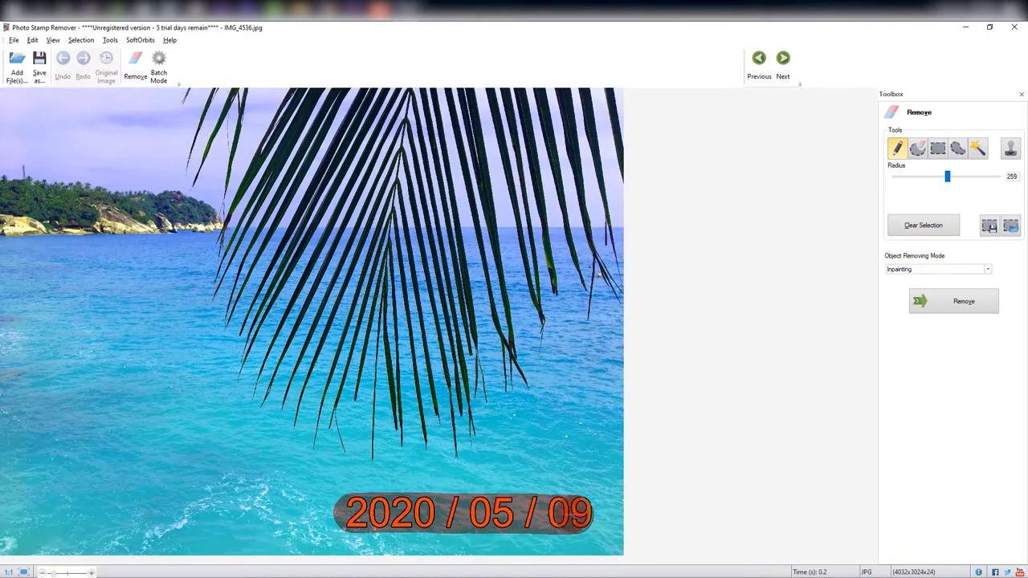
left_click(954, 301)
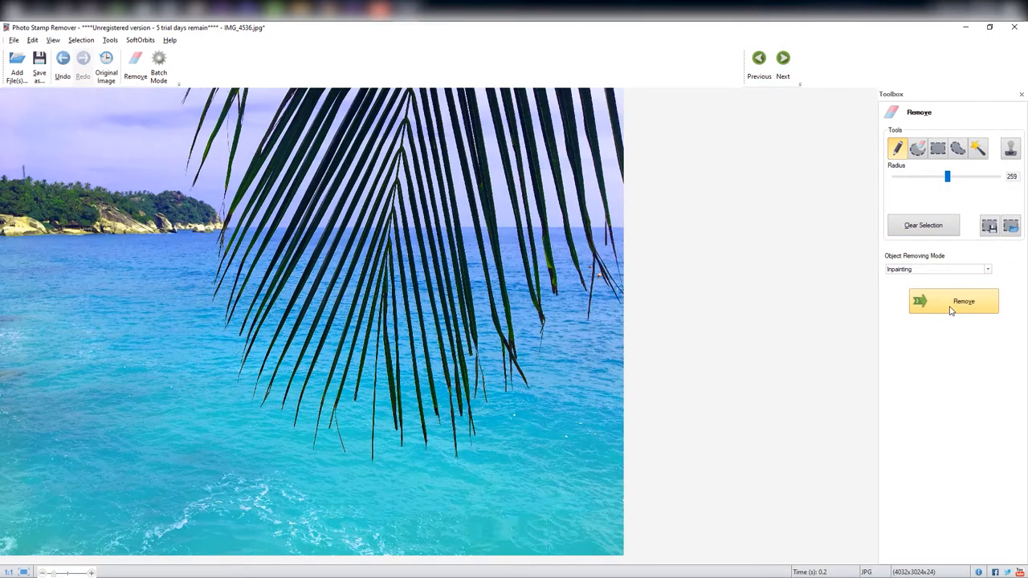
left_click(977, 148)
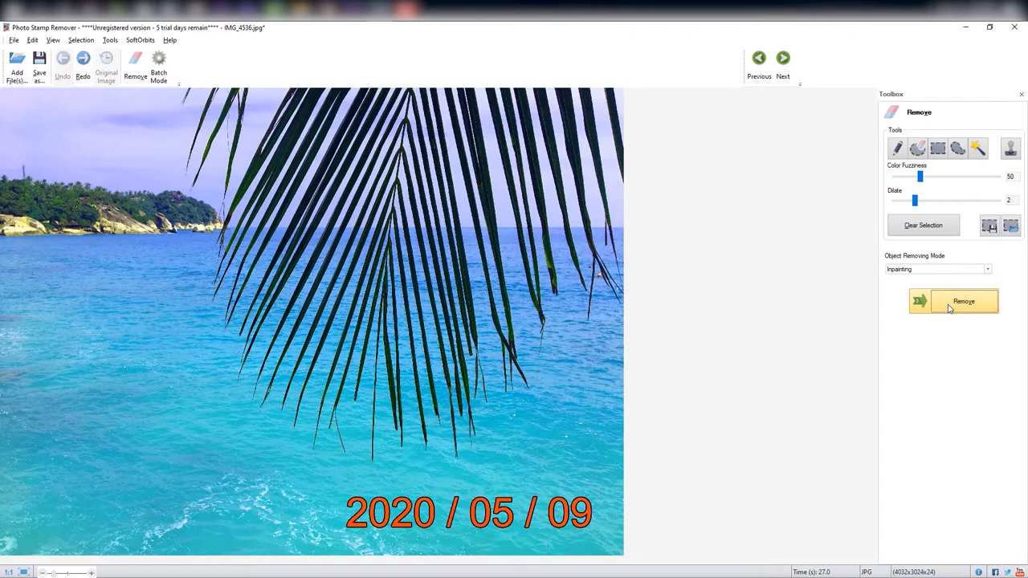
Step: Undo the removal so the orange date stamp reappears on the photo
left_click(963, 301)
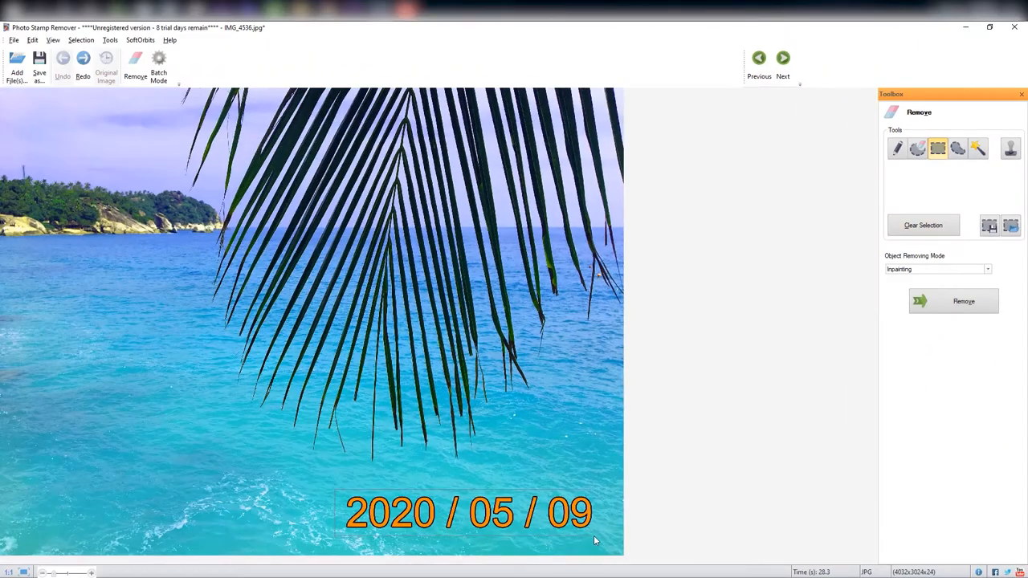
Step: Box the date stamp with a rectangle selection and remove it by inpainting
left_click_drag(337, 490, 598, 534)
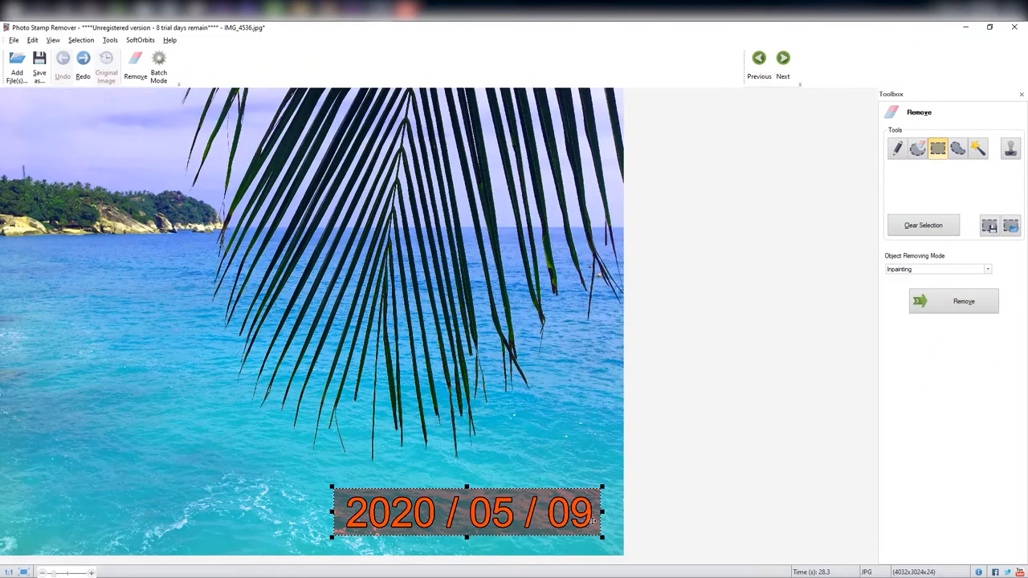
left_click(977, 148)
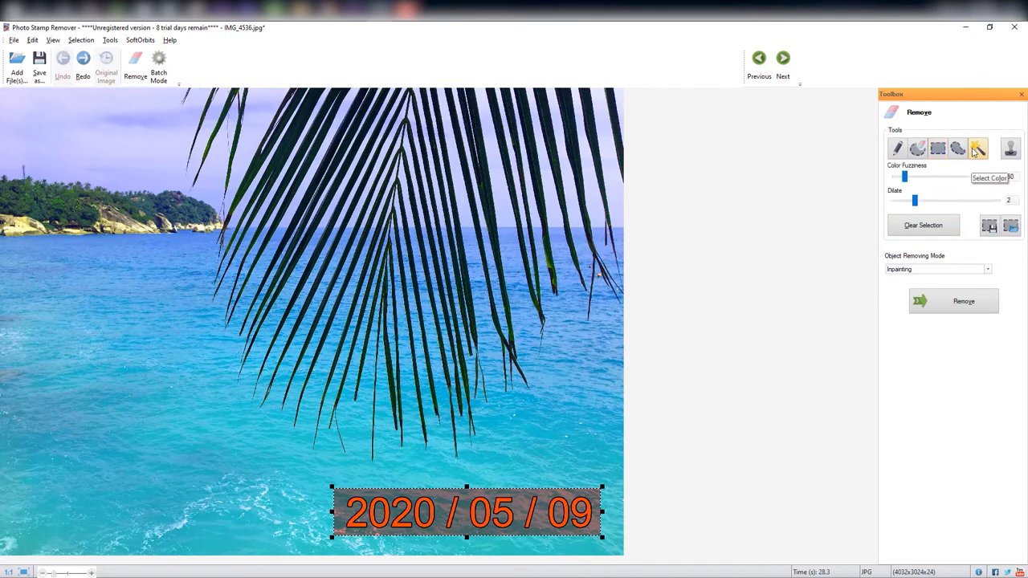
left_click(963, 300)
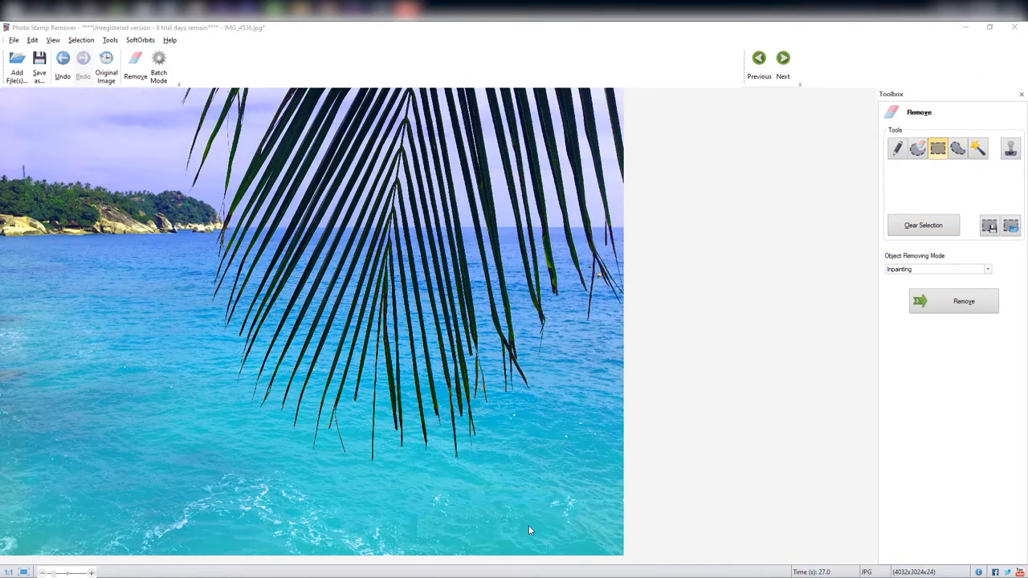
mouse_move(573, 530)
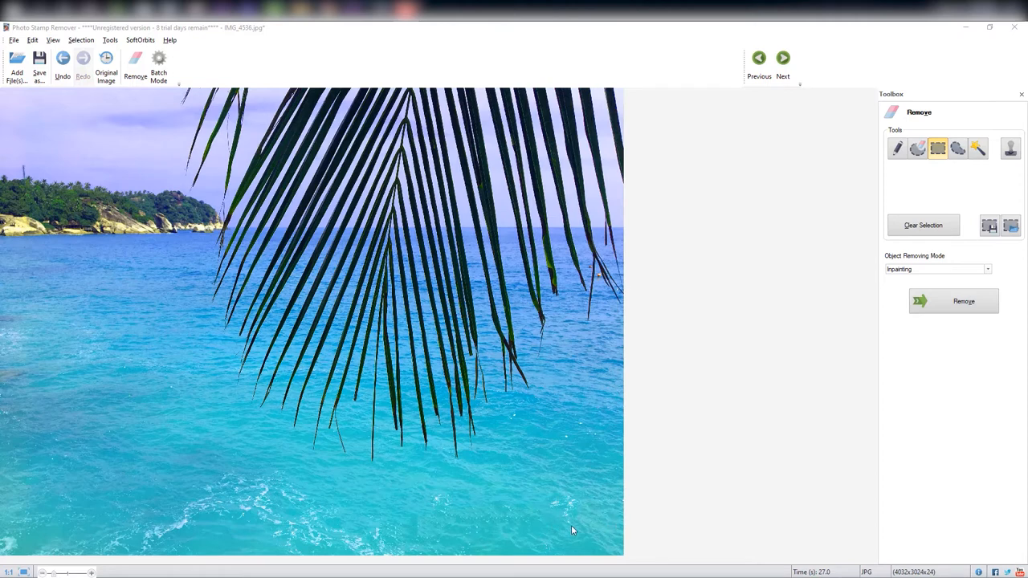
mouse_move(506, 528)
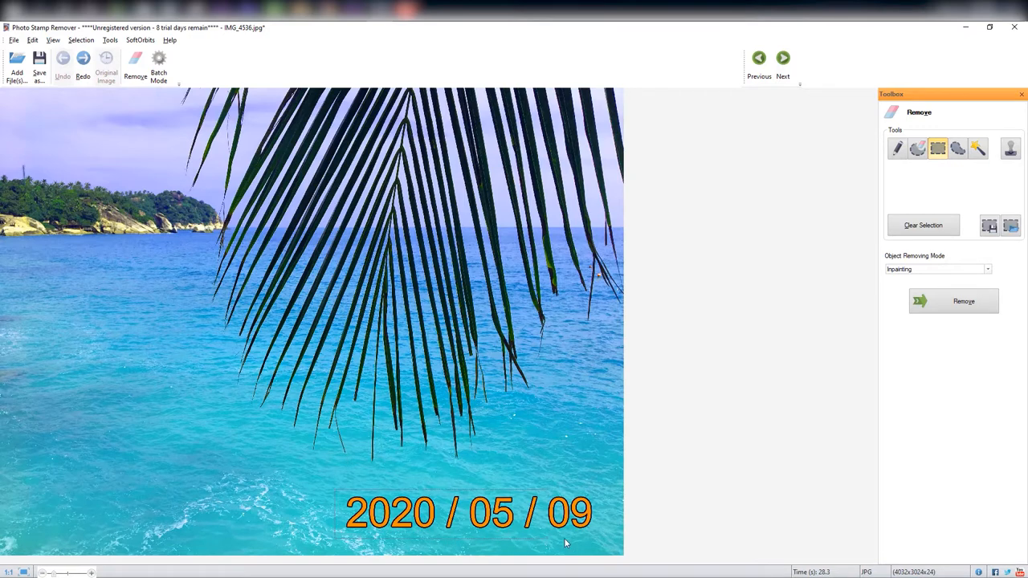
Step: Draw a rectangle around the restored date and switch to Select Color for the orange digits
left_click_drag(333, 489, 602, 539)
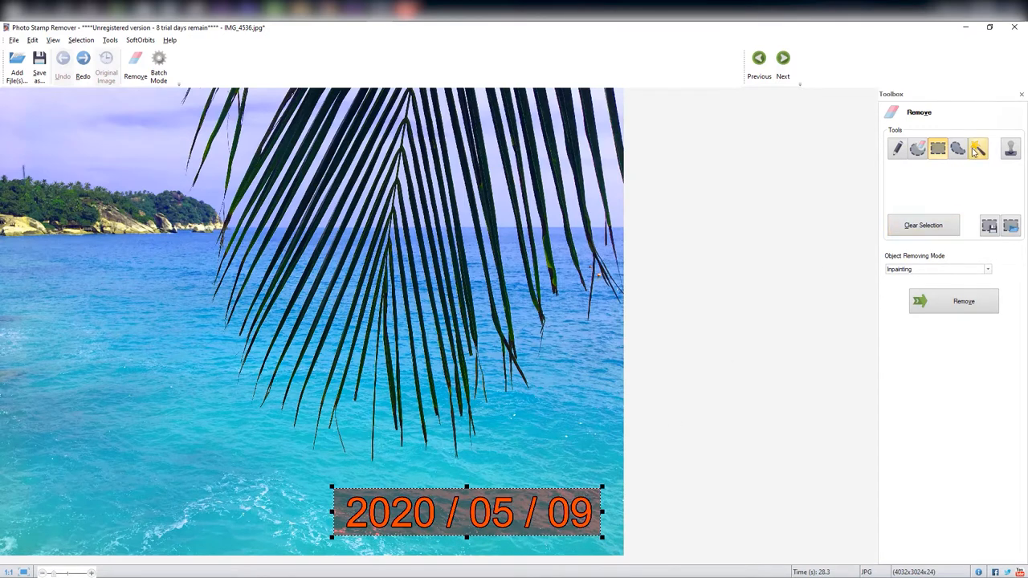
left_click(977, 147)
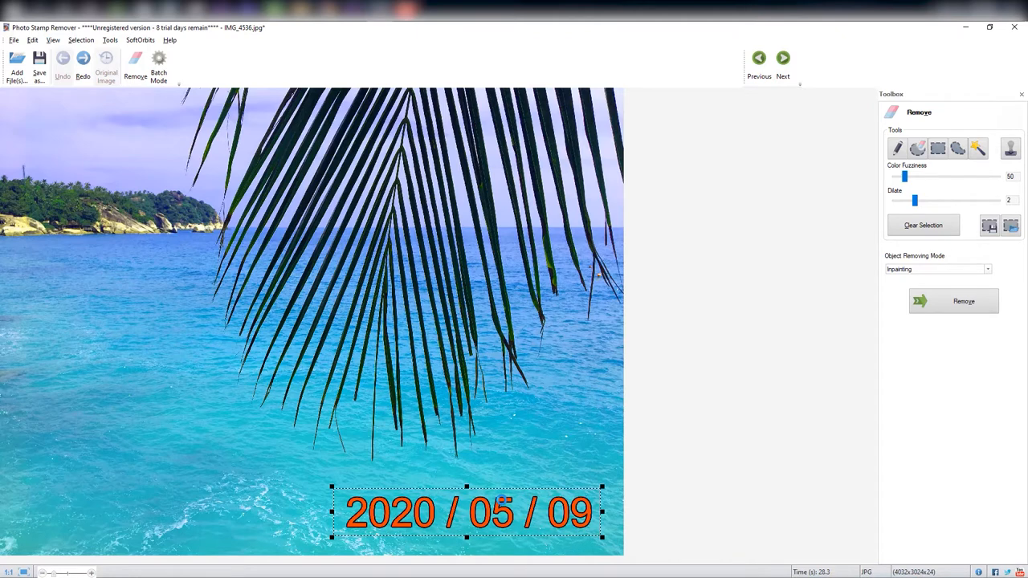
left_click(964, 300)
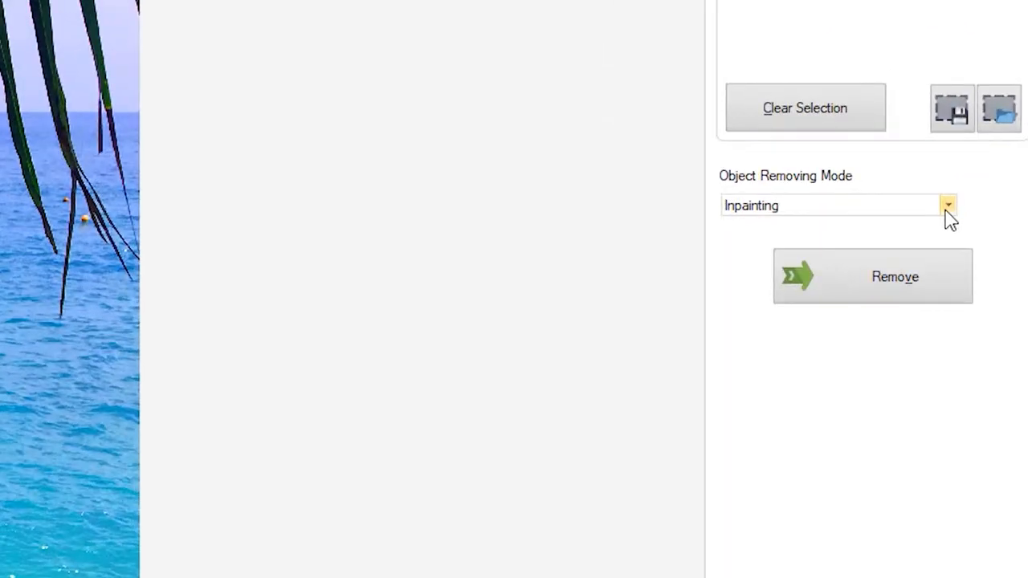
left_click(948, 205)
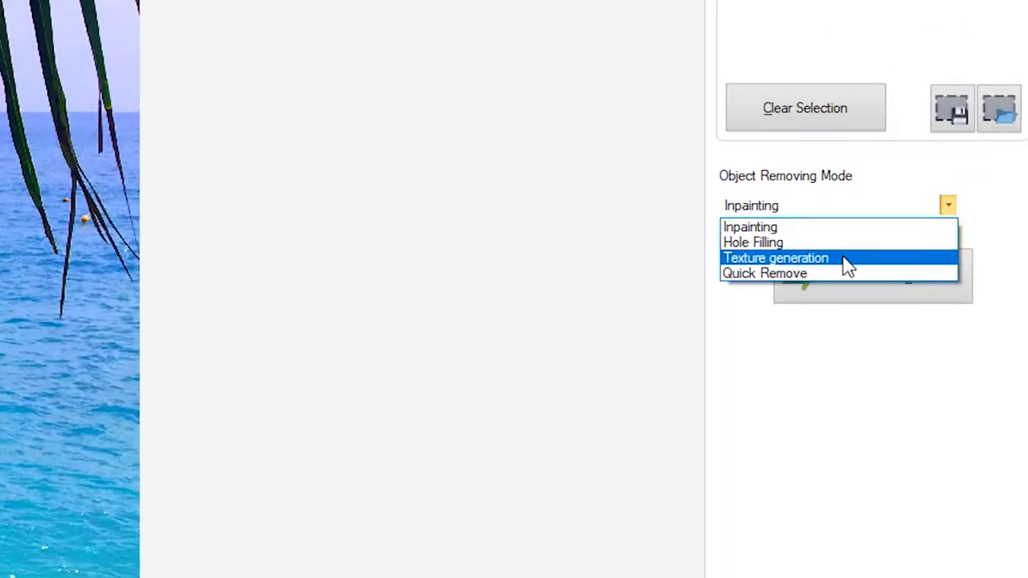
mouse_move(844, 338)
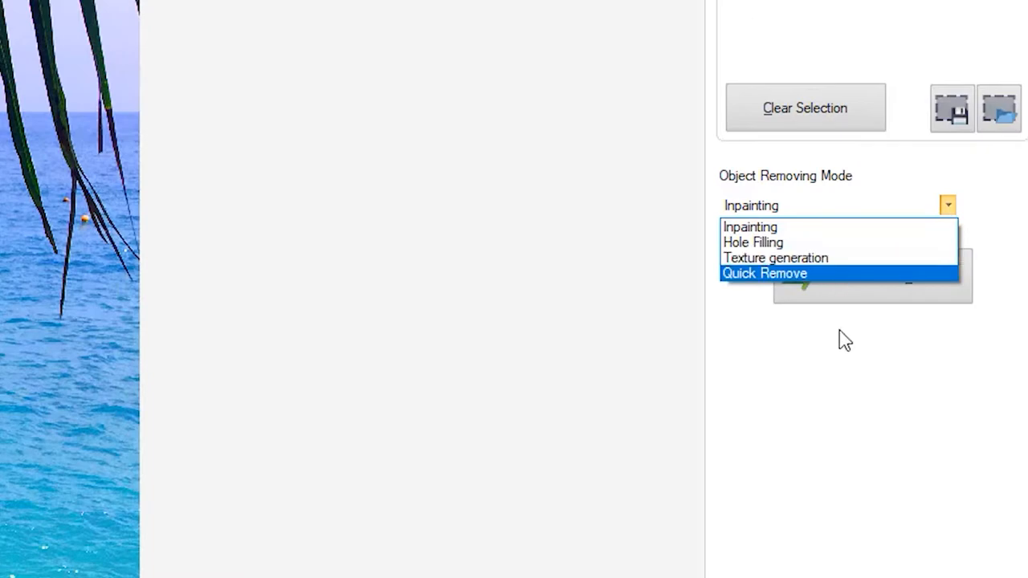
left_click(749, 227)
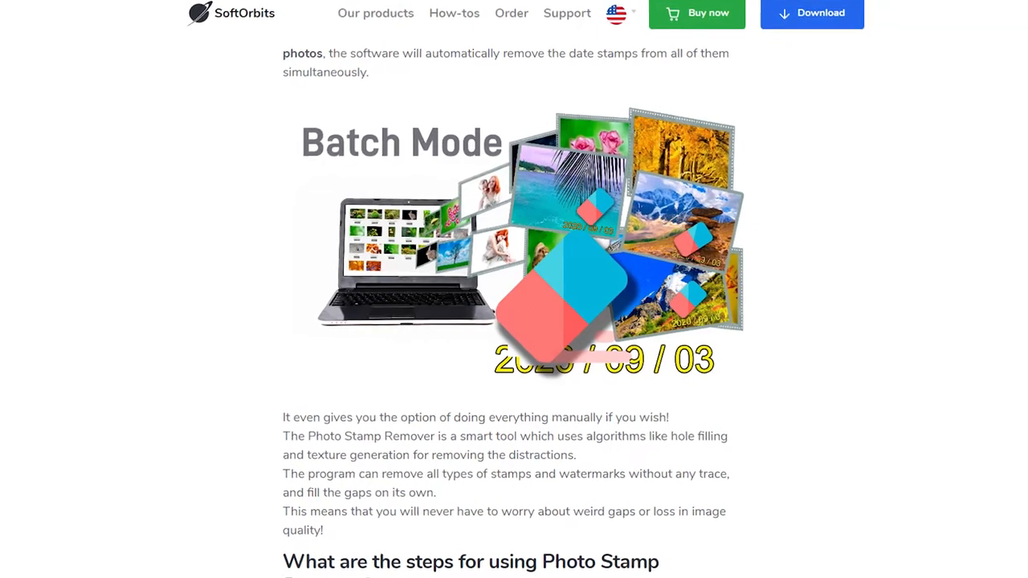
scroll("down", 3)
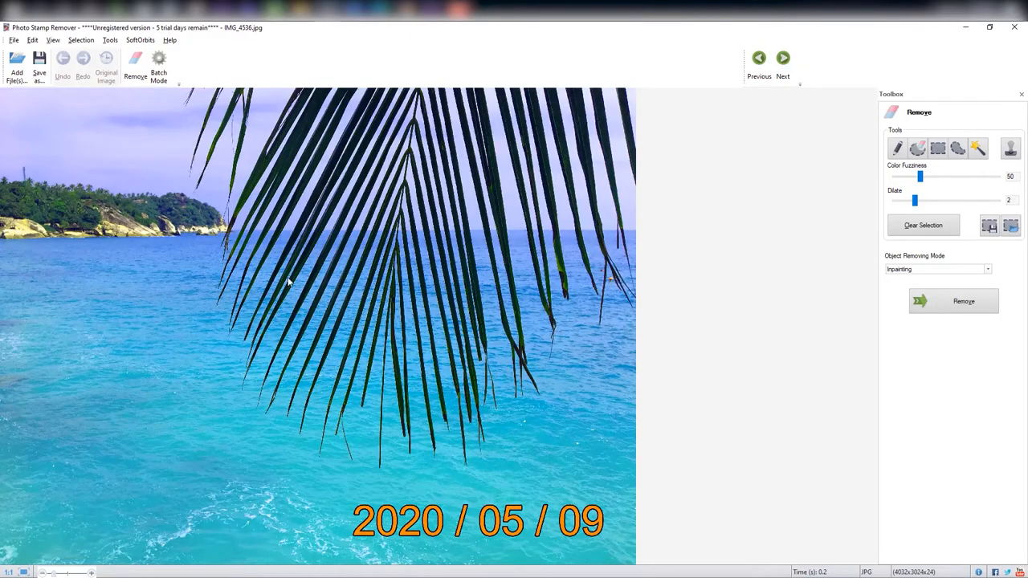
mouse_move(158, 64)
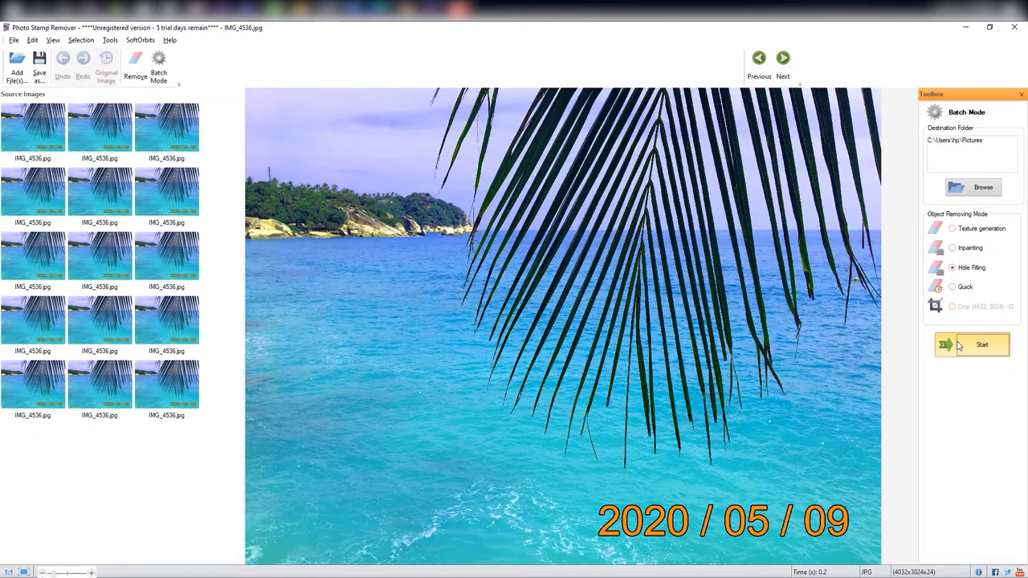
Step: Back in Remove mode, settle Dilate at 2, select the orange digits by colour and remove them
left_click(135, 65)
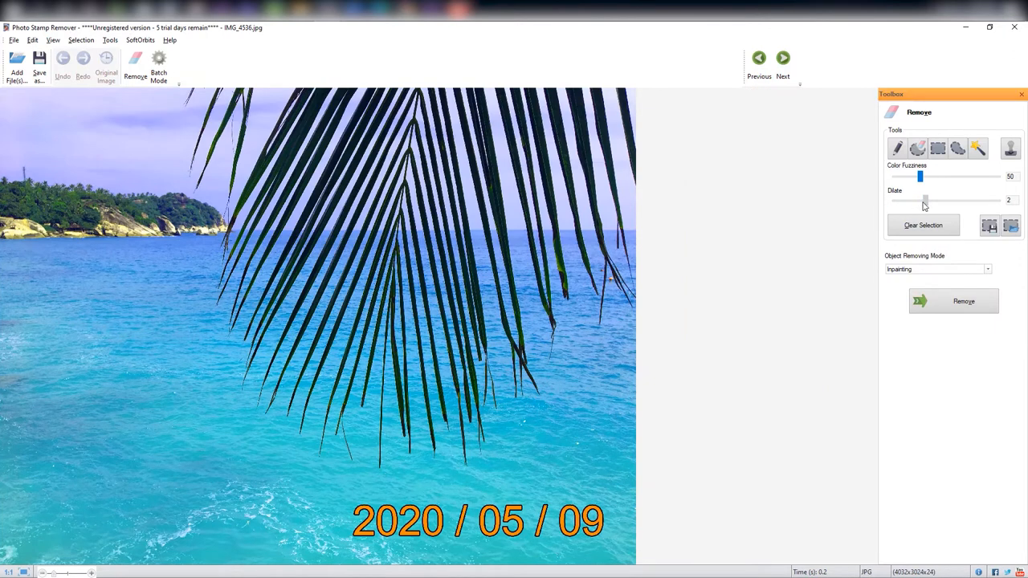
left_click_drag(924, 200, 998, 200)
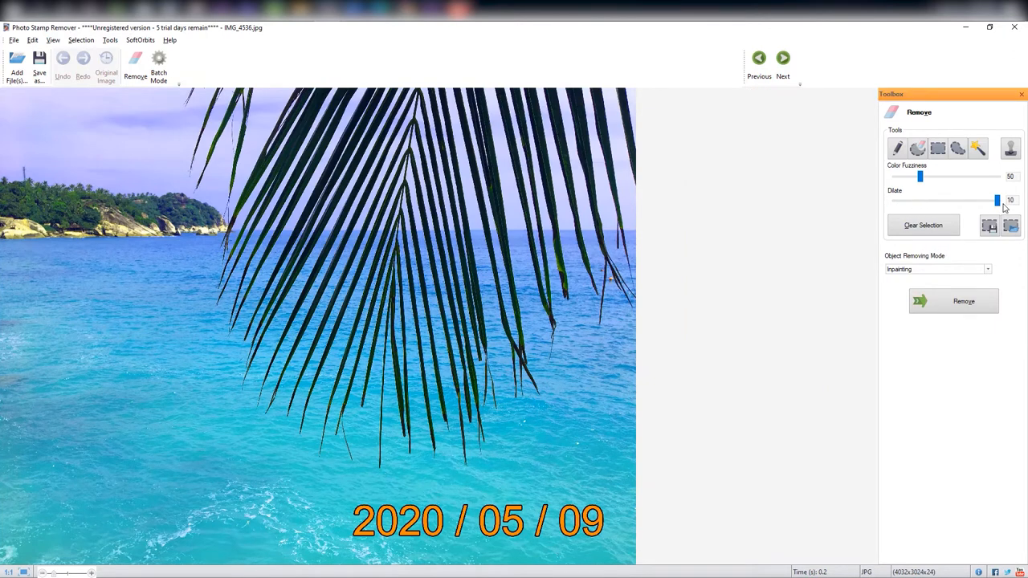
left_click_drag(998, 200, 905, 200)
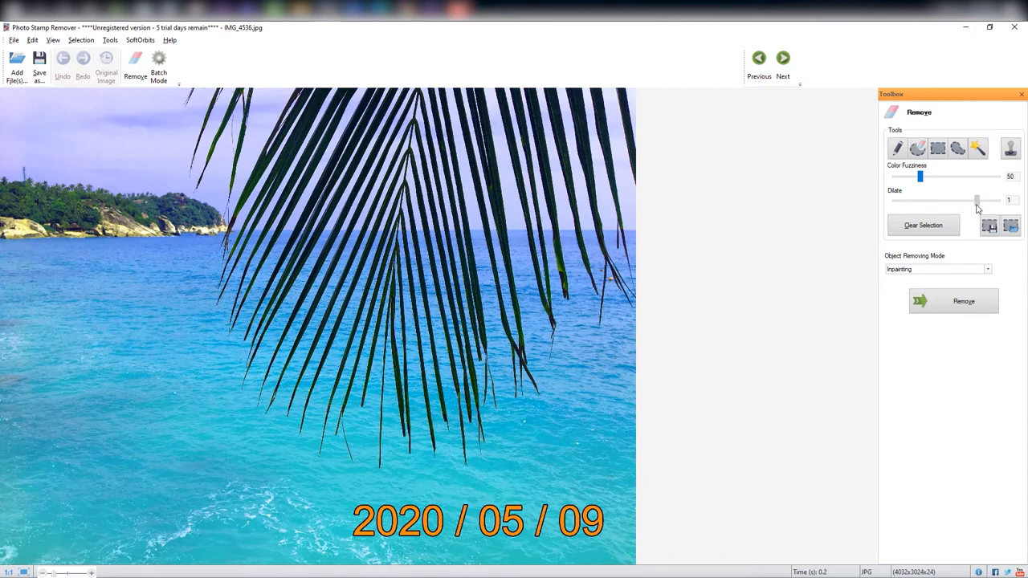
left_click_drag(976, 200, 913, 199)
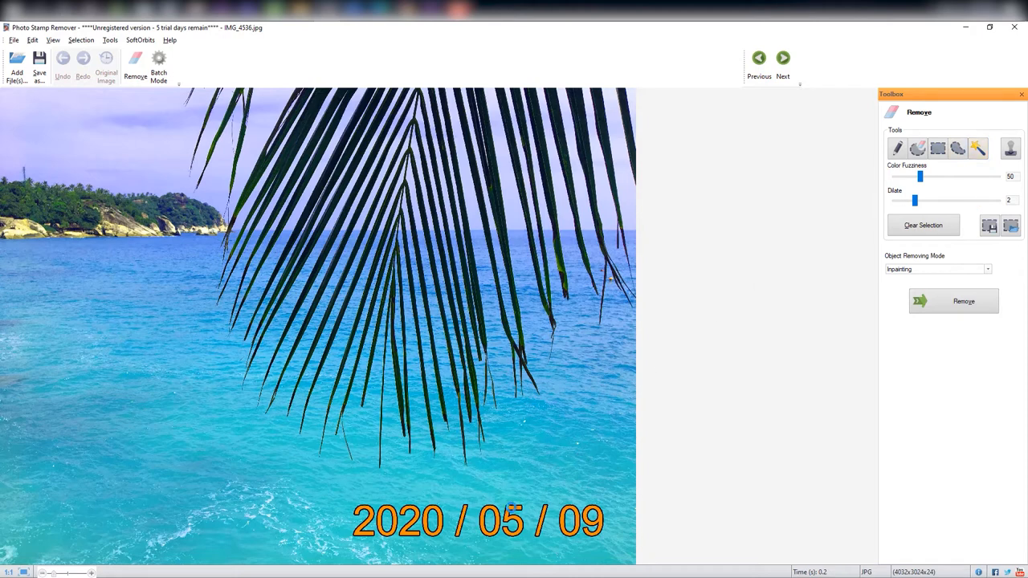
mouse_move(964, 301)
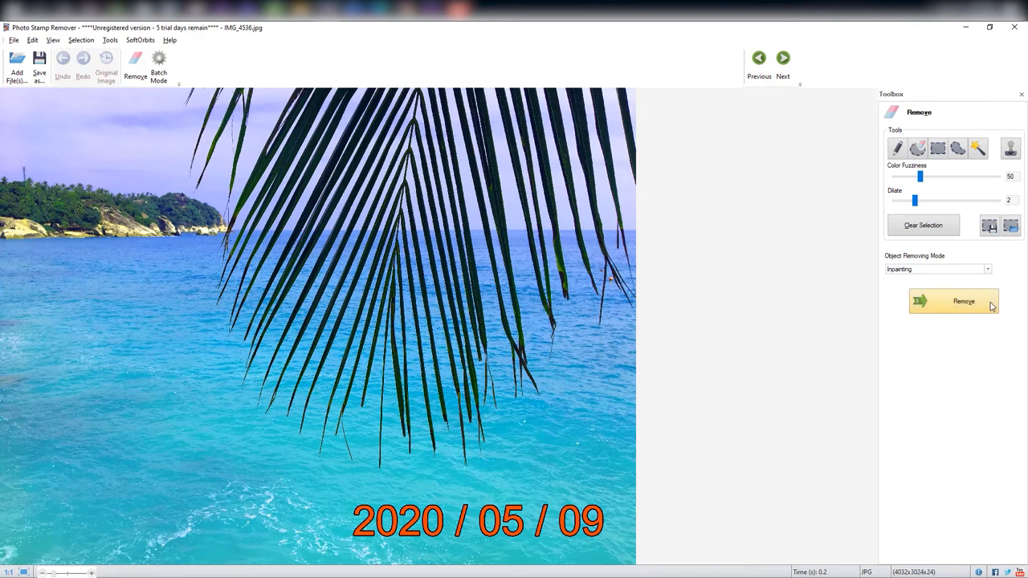
left_click(954, 301)
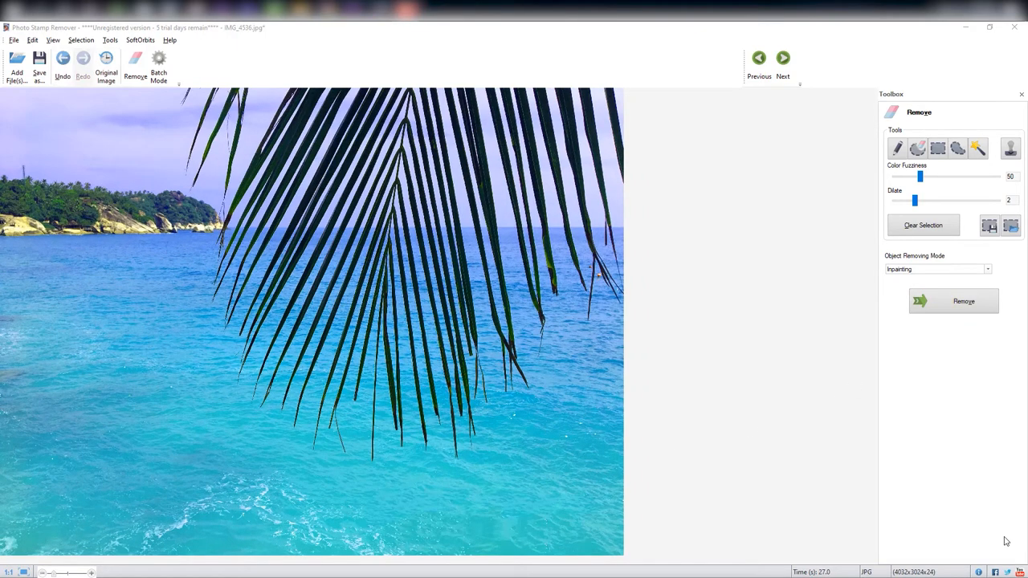
left_click(897, 148)
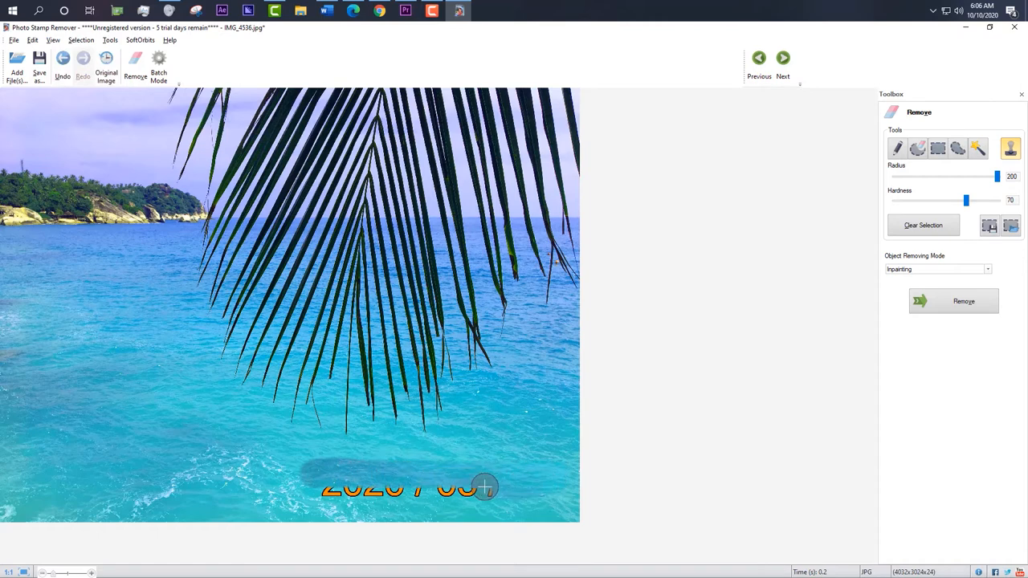
Step: Clone sea water (Radius 200, Hardness 70) over the remaining date digits
left_click(963, 300)
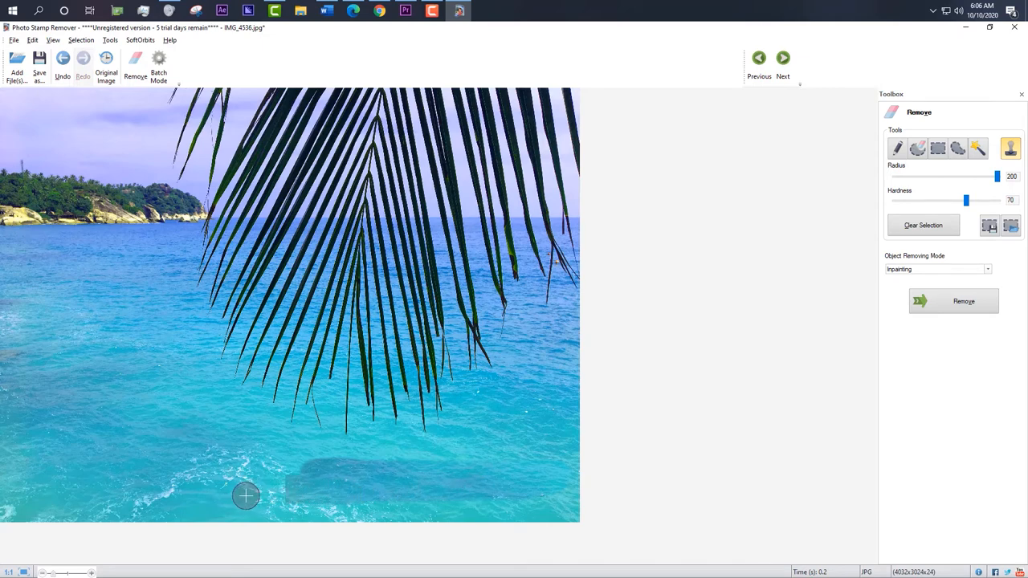
mouse_move(891, 452)
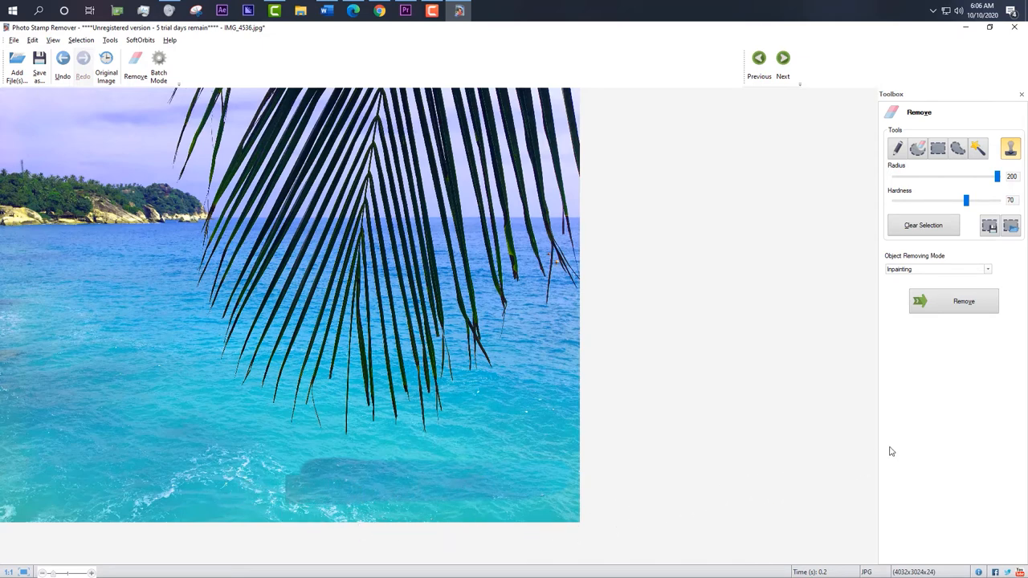